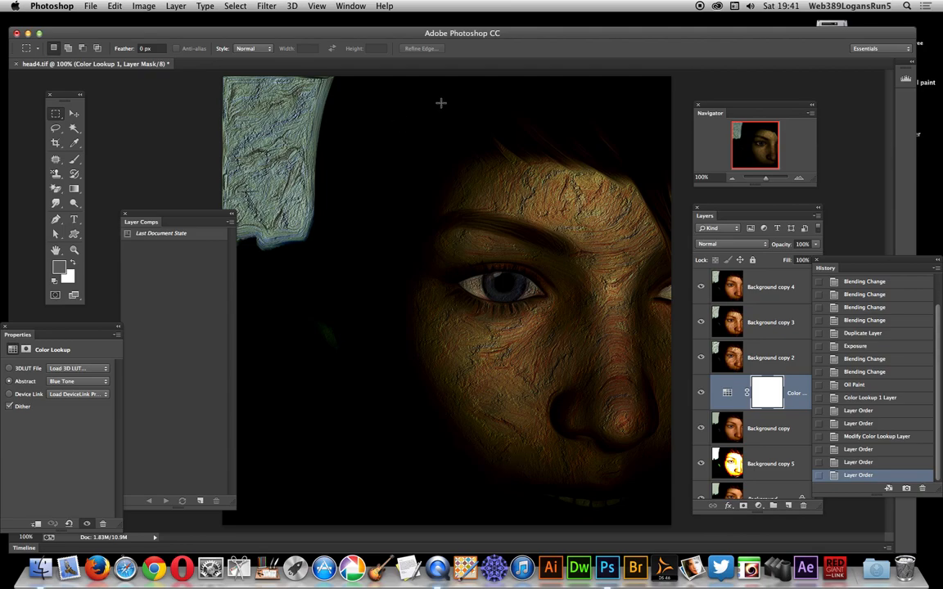
mouse_move(468, 198)
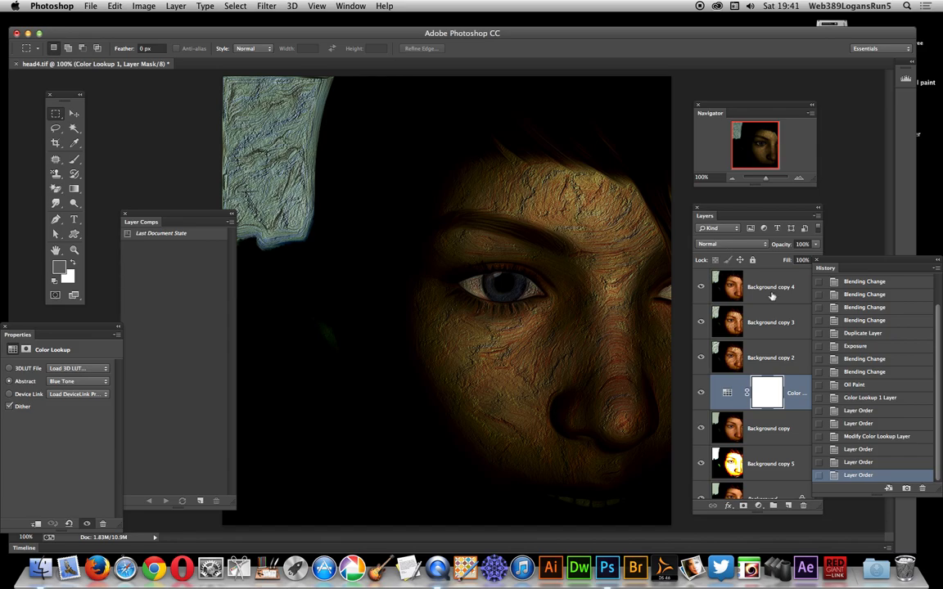
- Try the Oil Paint filter on Background copy 4 and cancel it without applying
left_click(769, 287)
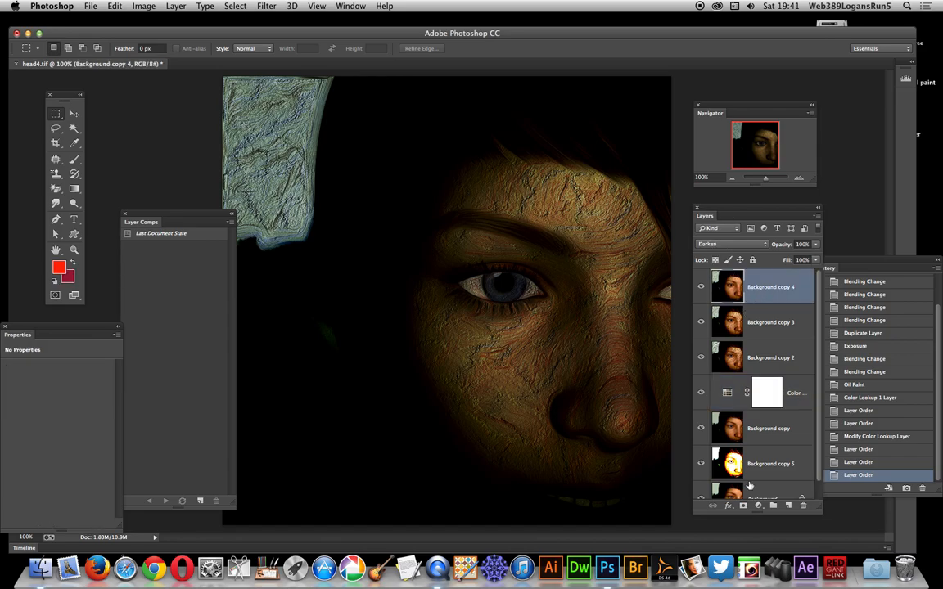
mouse_move(760, 436)
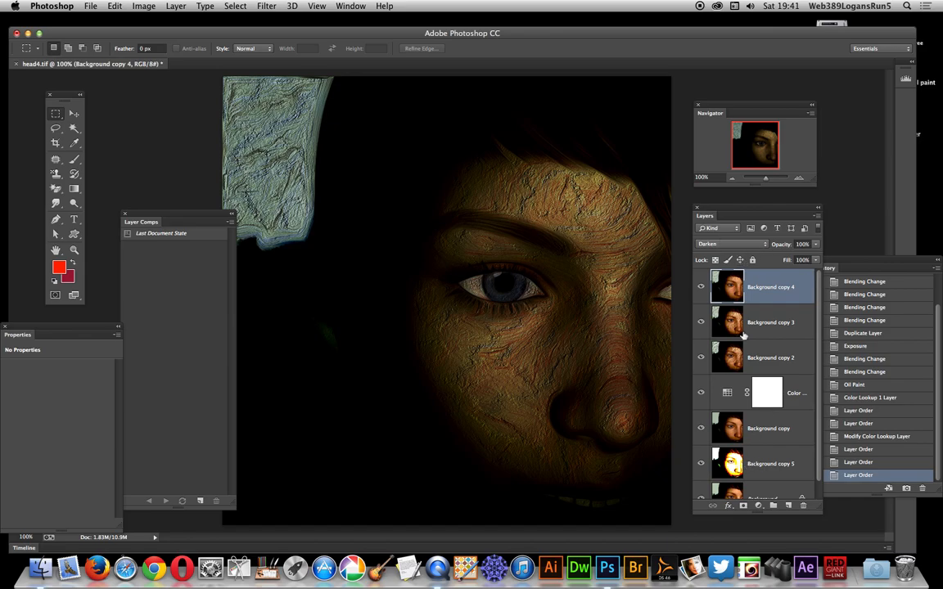
mouse_move(487, 125)
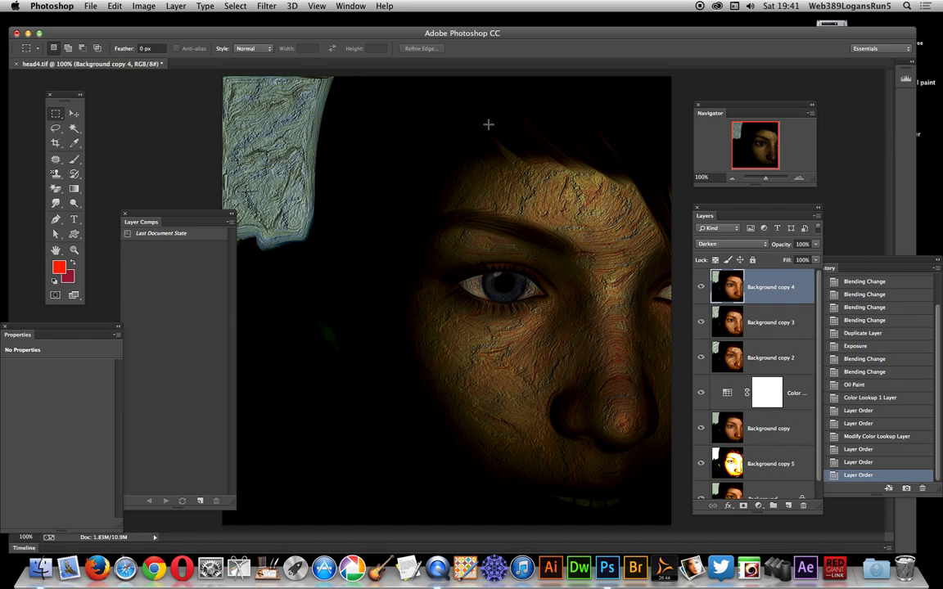
left_click(350, 6)
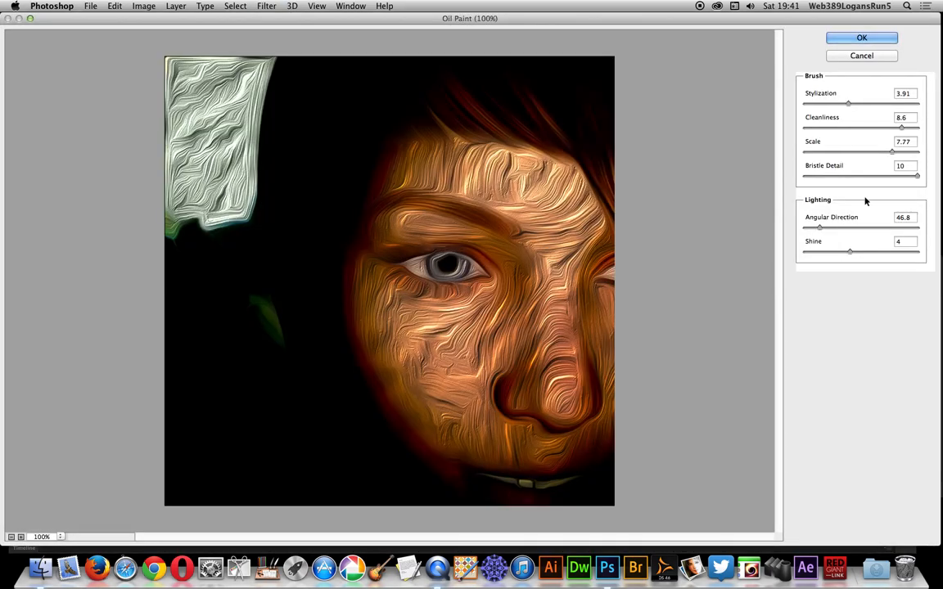
left_click(861, 38)
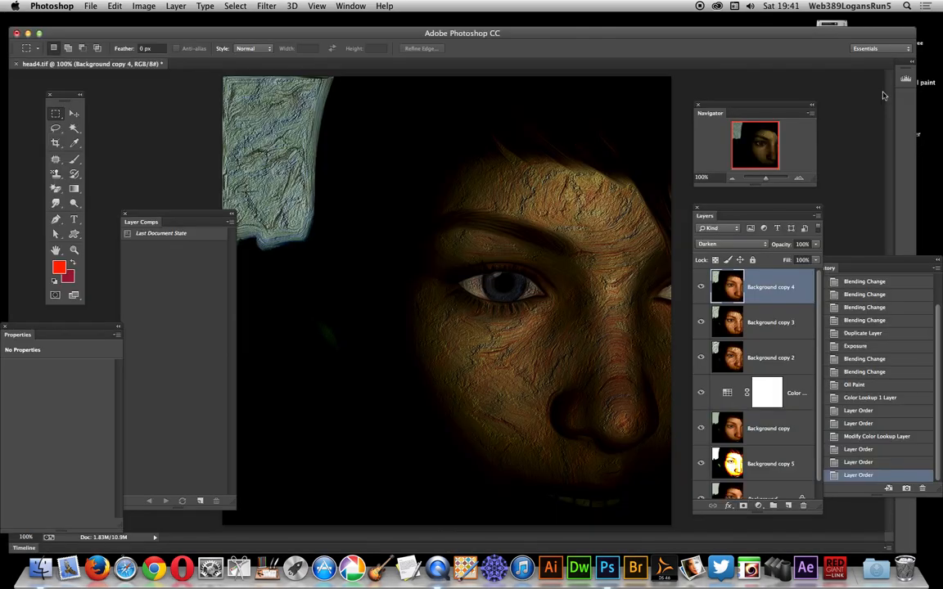
mouse_move(750, 419)
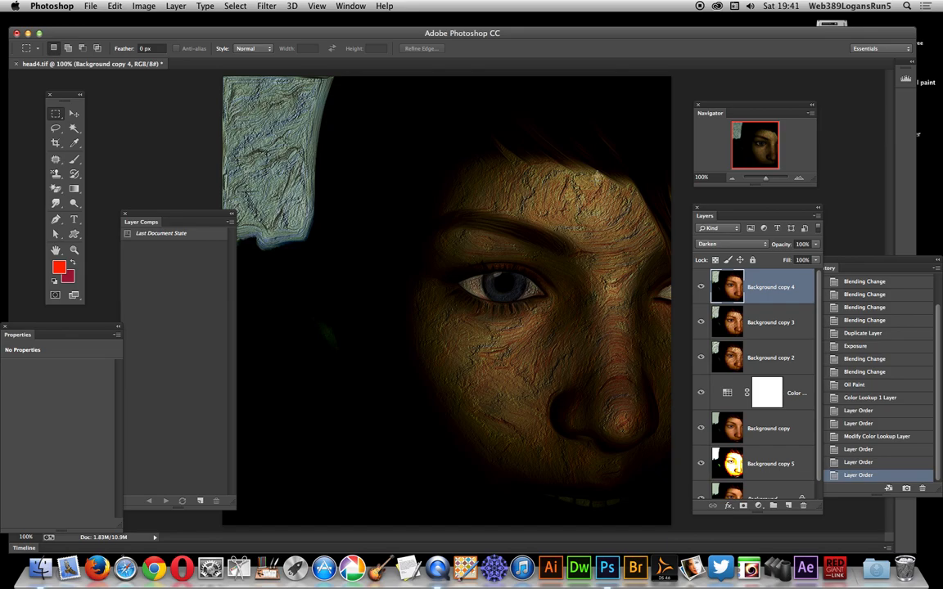
mouse_move(794, 399)
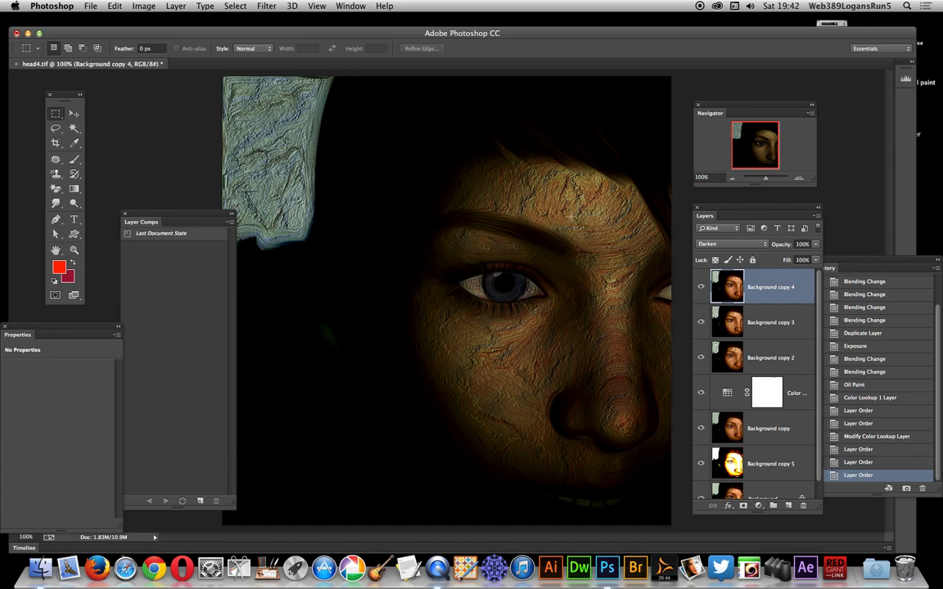
mouse_move(782, 409)
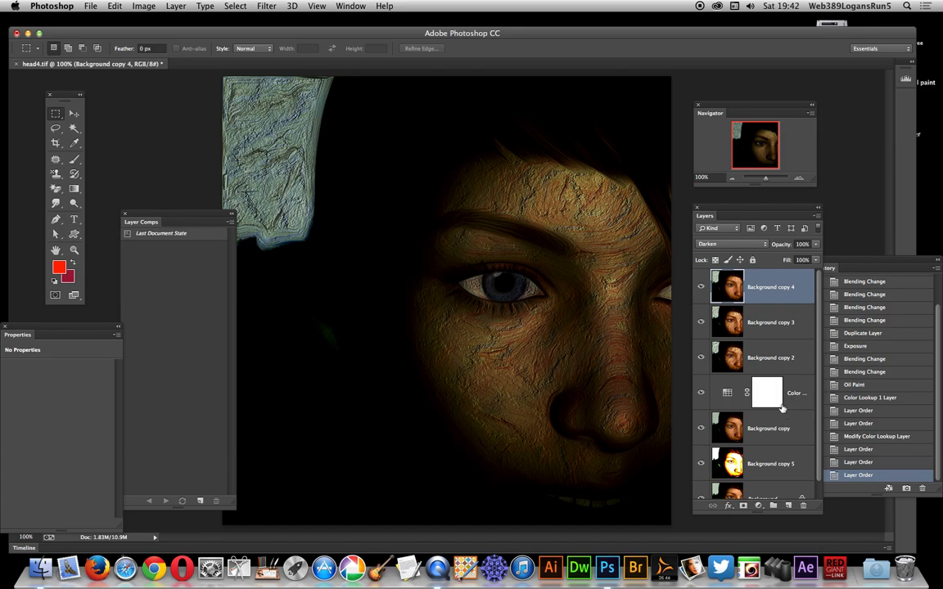
left_click(766, 393)
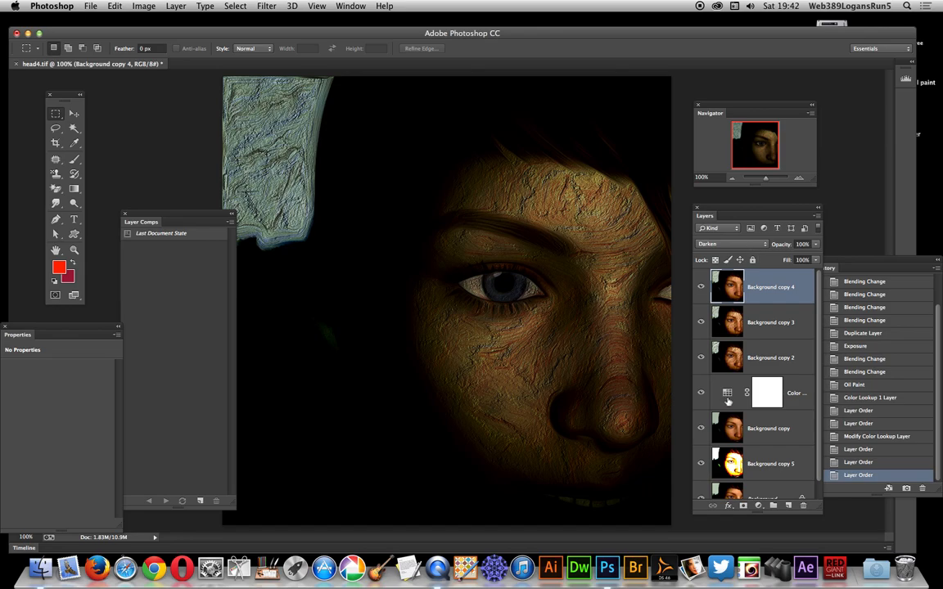
- Record the dark look with Background copy 2 selected as Layer Comp 1
left_click(769, 320)
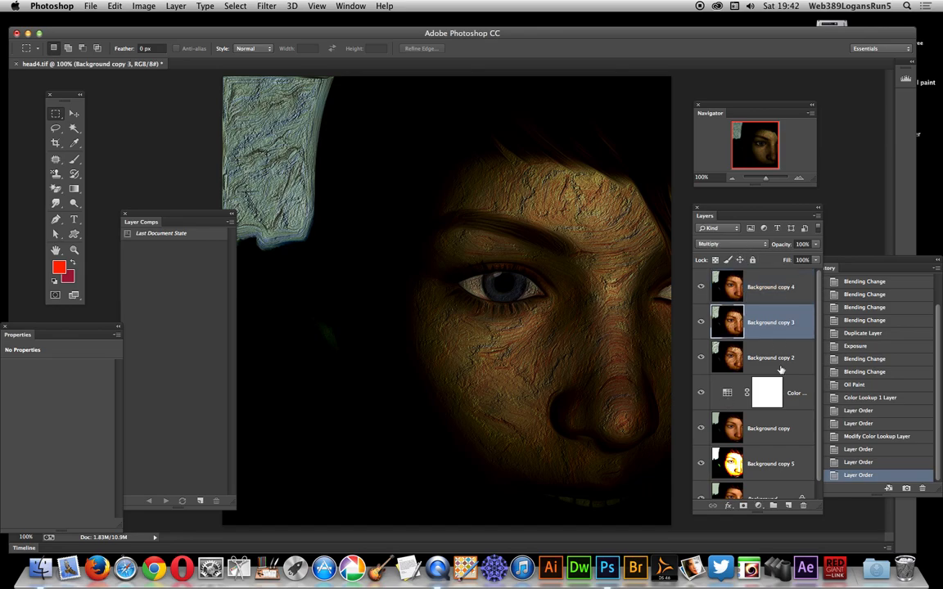
left_click(769, 357)
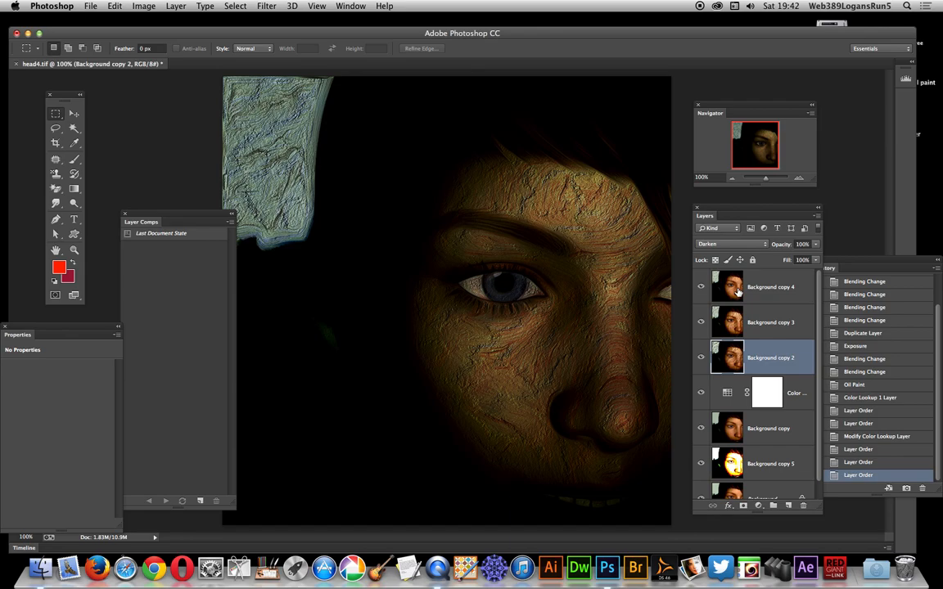
mouse_move(730, 243)
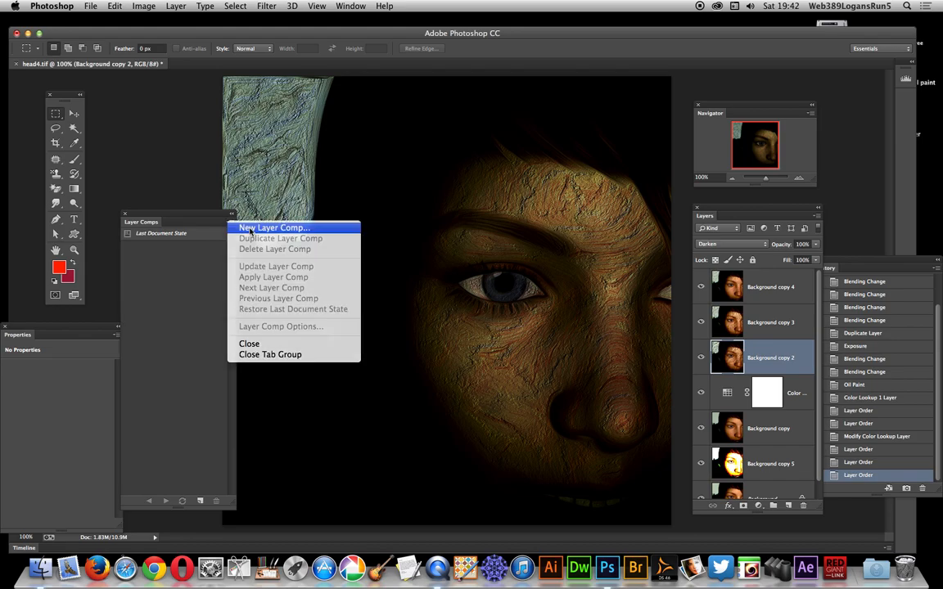
left_click(271, 227)
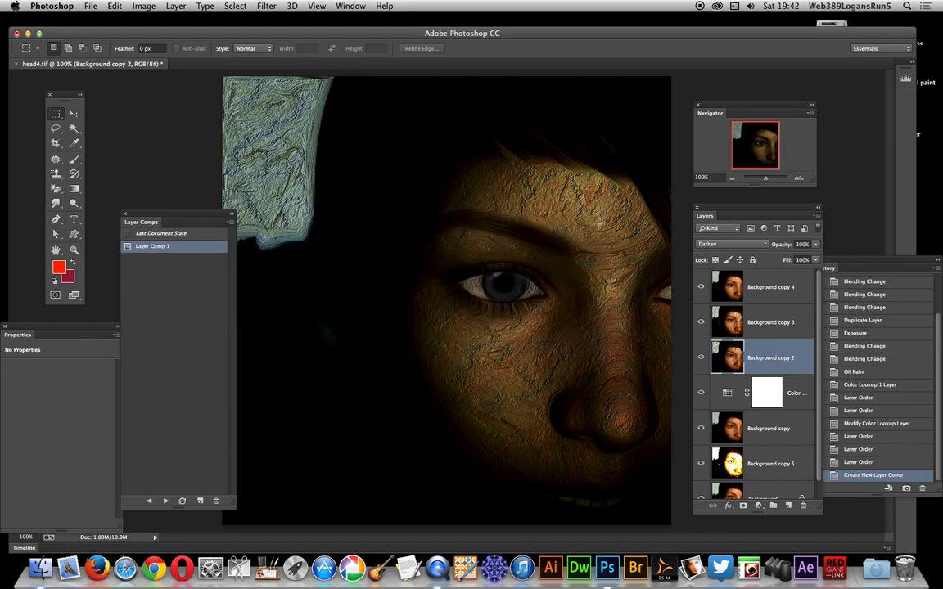
left_click(769, 321)
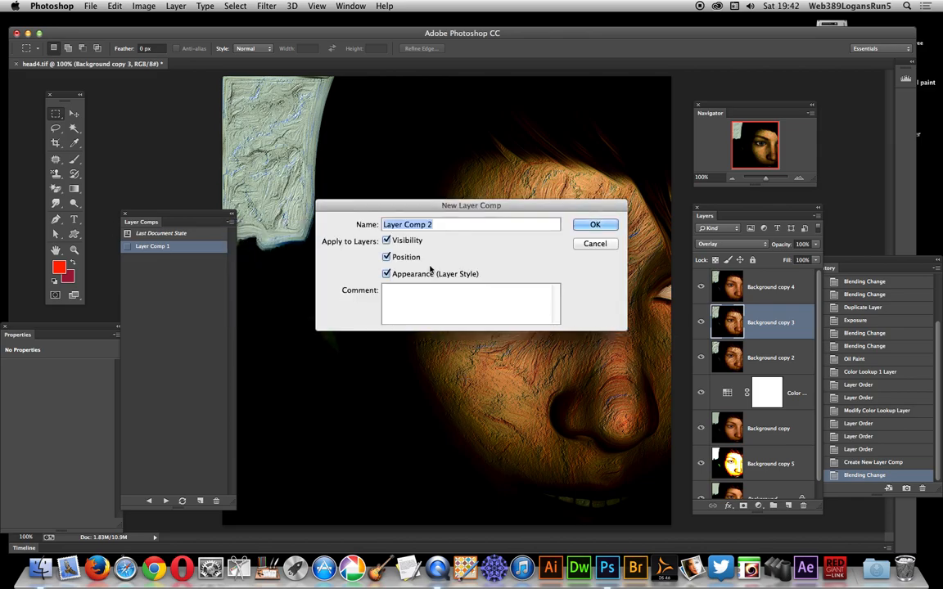
- Confirm Layer Comp 2, then give Background copy a different blend mode for a warmer look
left_click(595, 224)
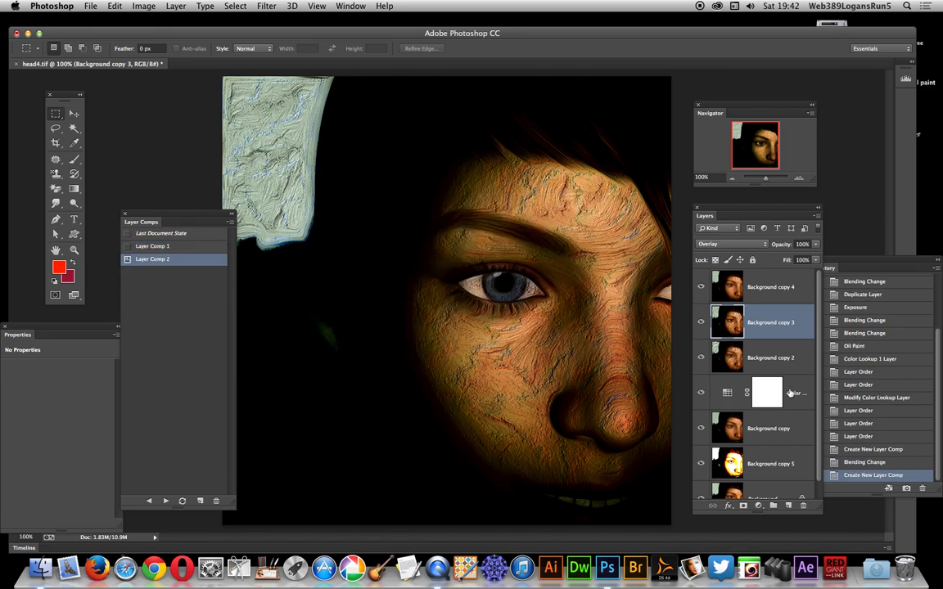
left_click(768, 429)
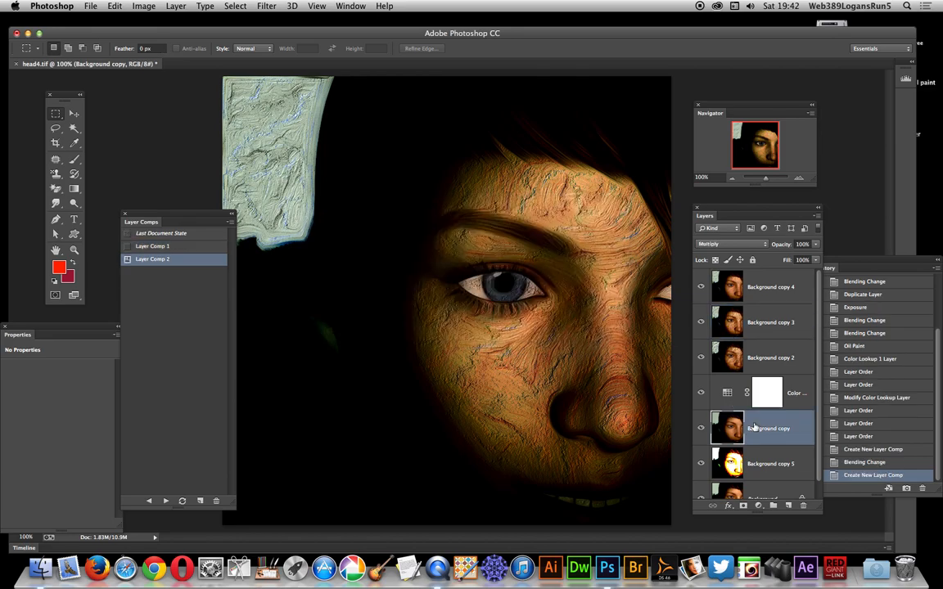
left_click(728, 242)
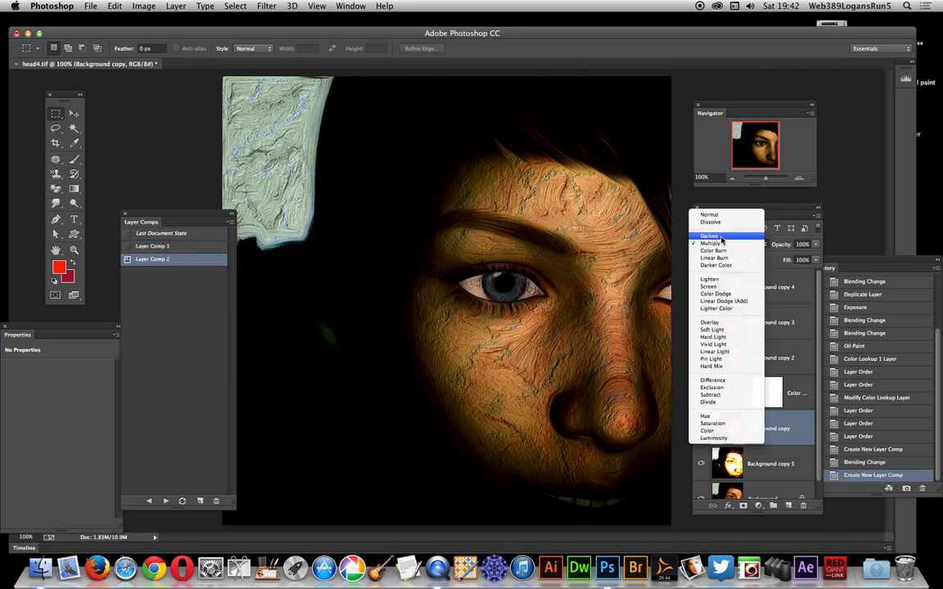
left_click(707, 279)
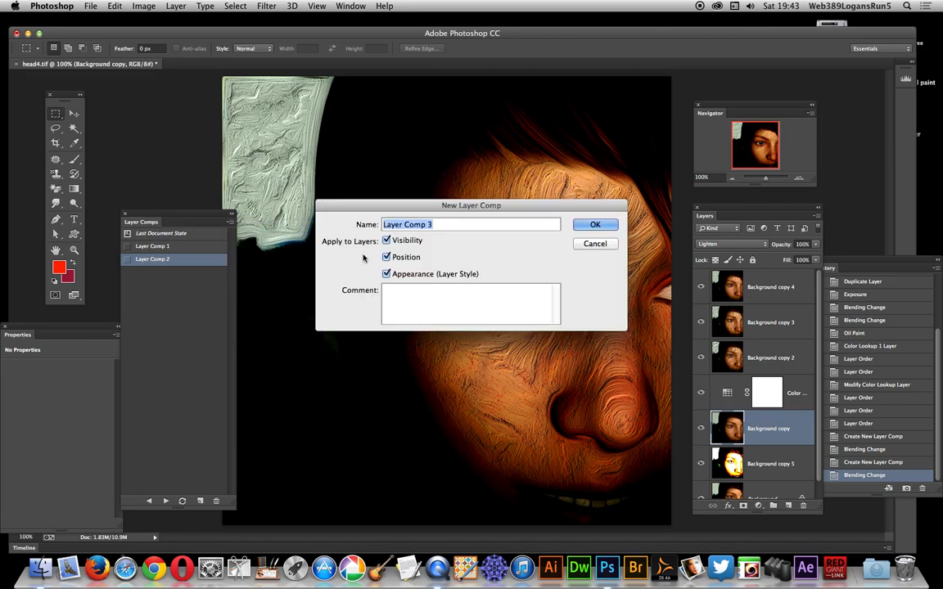
- Set Background copy 1 to Color Burn so the portrait turns fiery orange
left_click(596, 224)
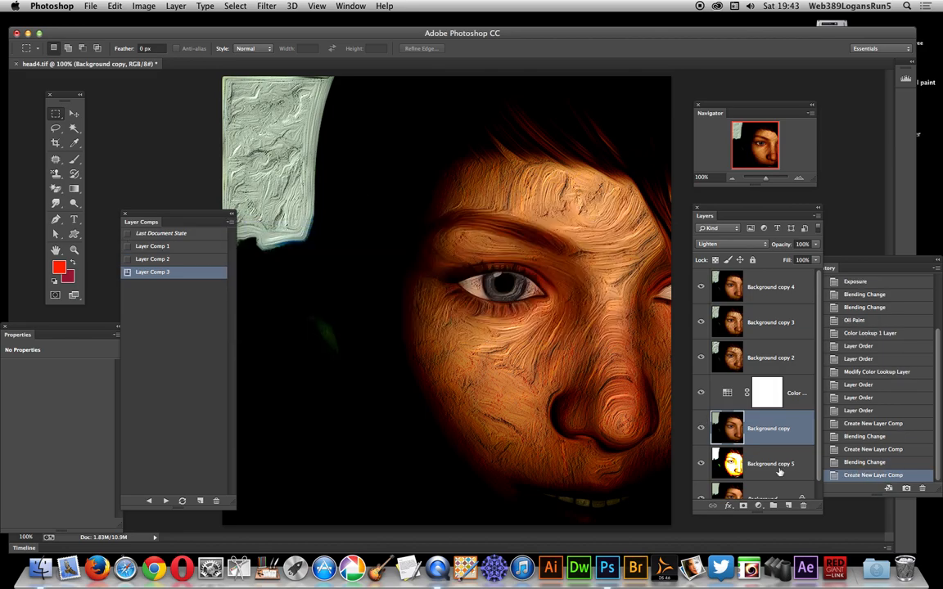
left_click(769, 465)
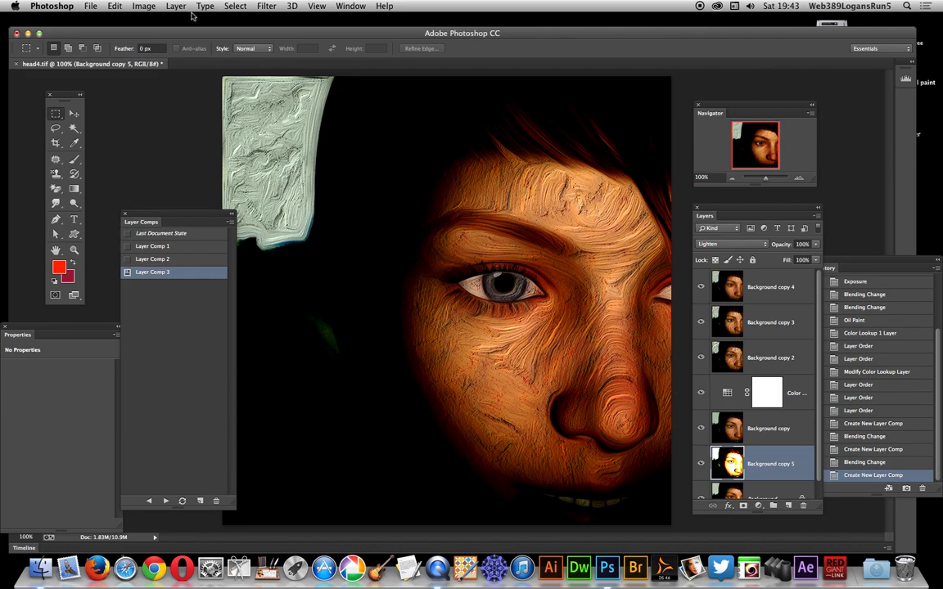
mouse_move(772, 331)
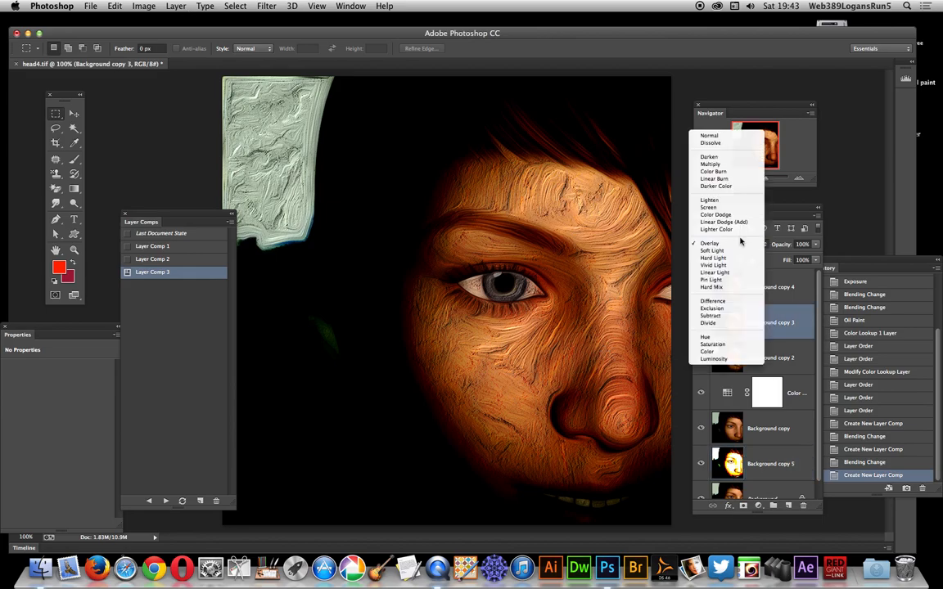
left_click(707, 206)
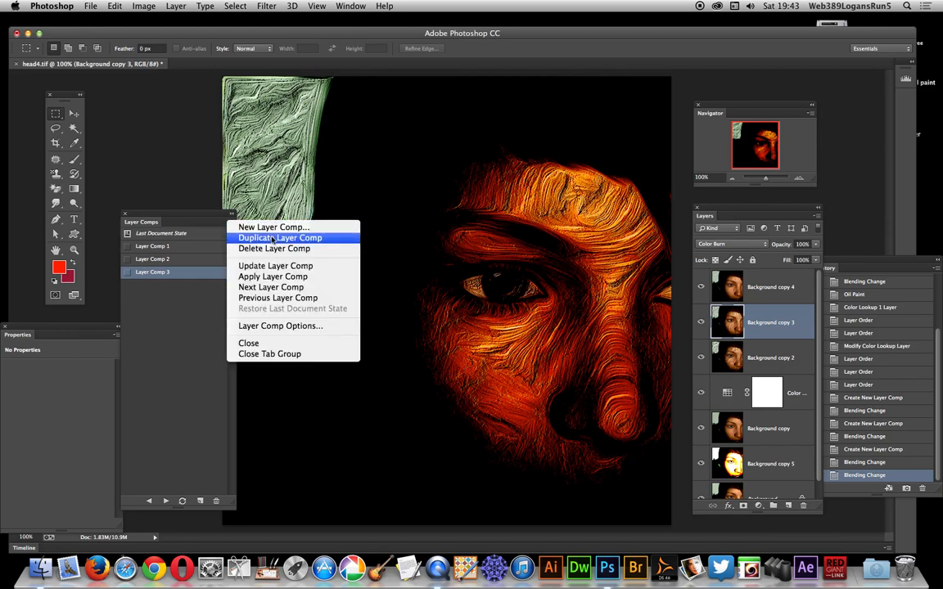
mouse_move(272, 226)
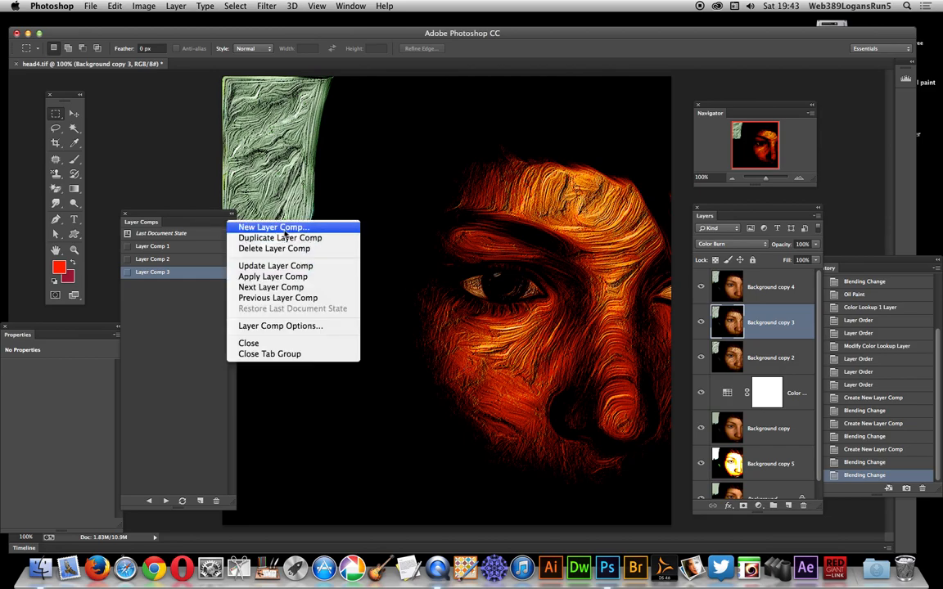
- Capture the Color Burn look as Layer Comp 4
left_click(271, 225)
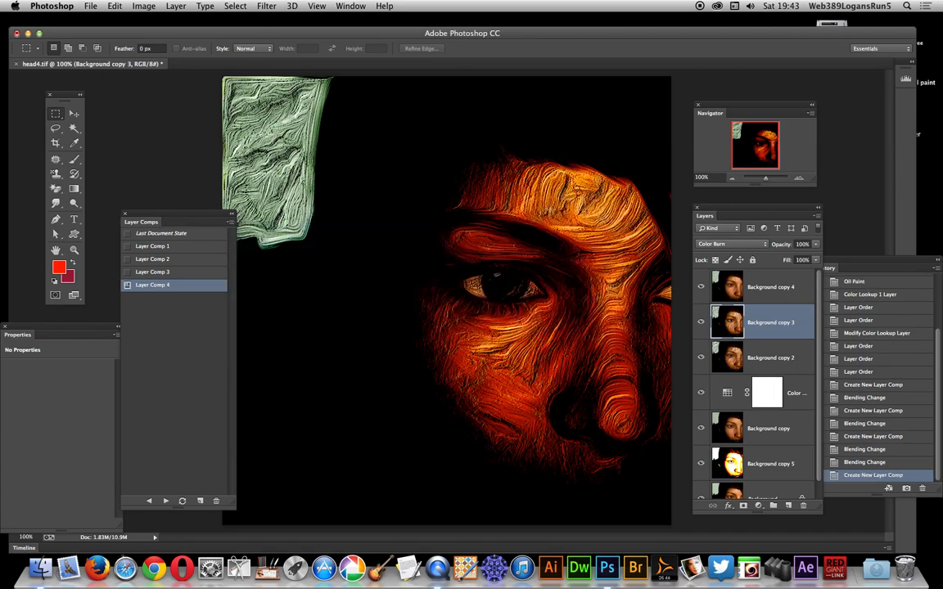
mouse_move(147, 211)
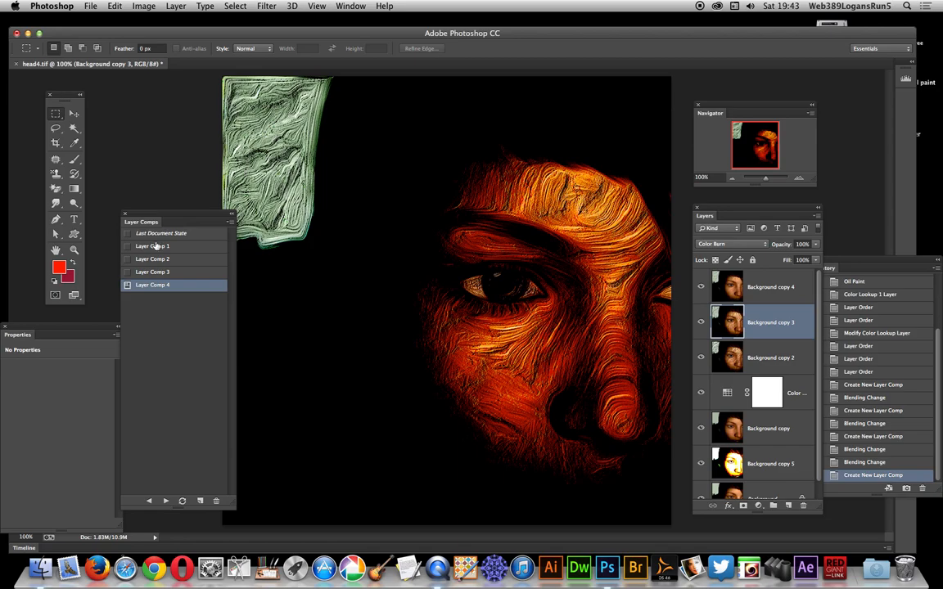
left_click(152, 246)
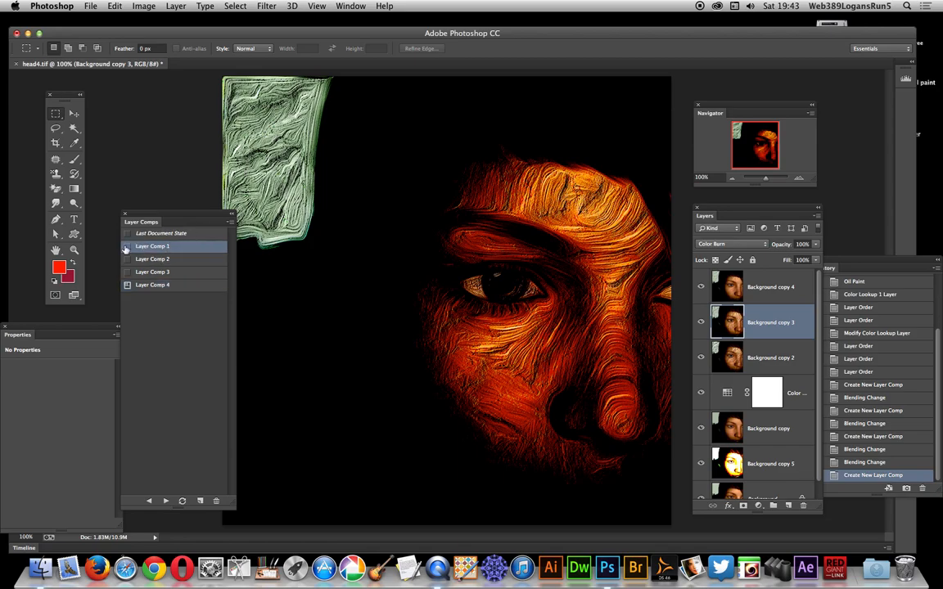
left_click(127, 246)
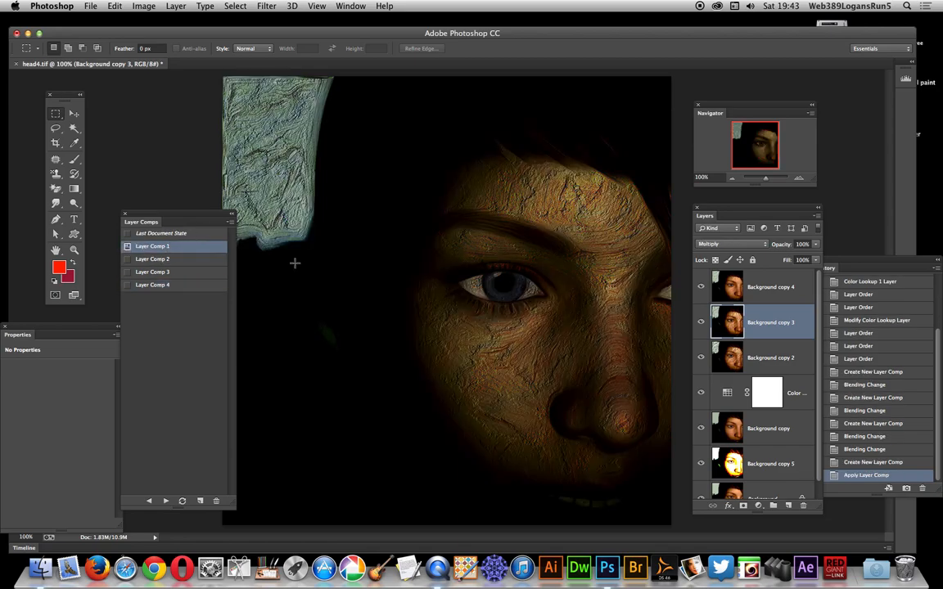
left_click(152, 259)
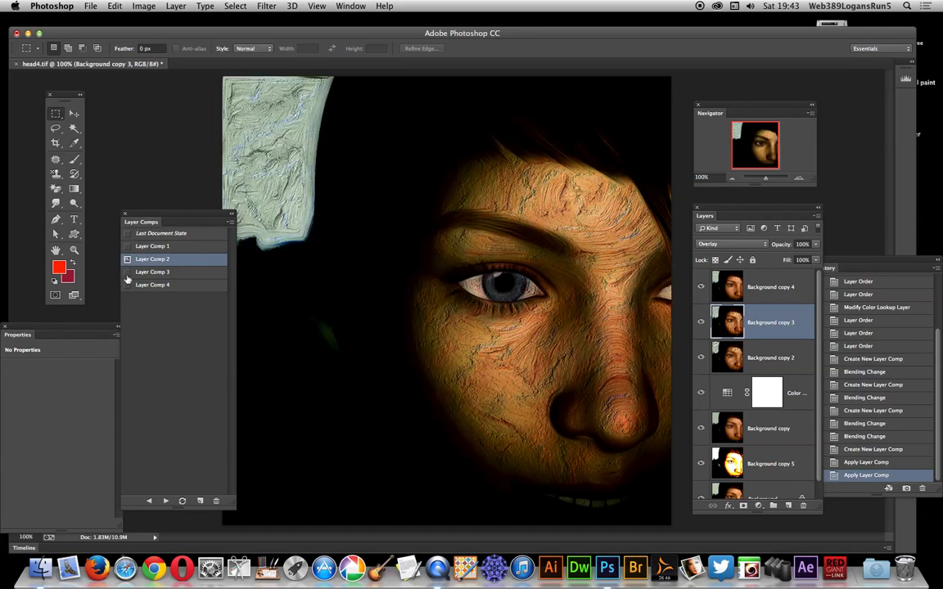
left_click(152, 271)
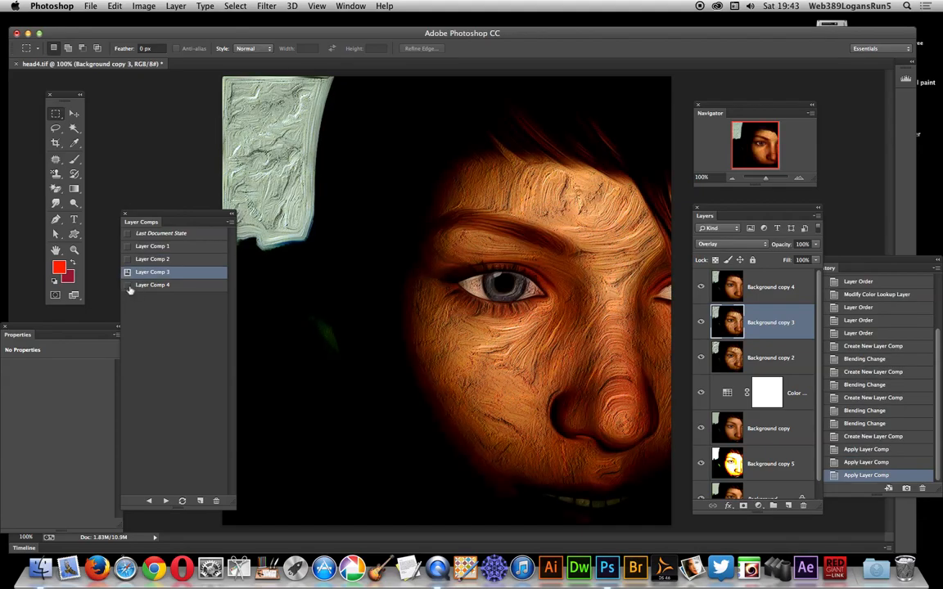
left_click(152, 285)
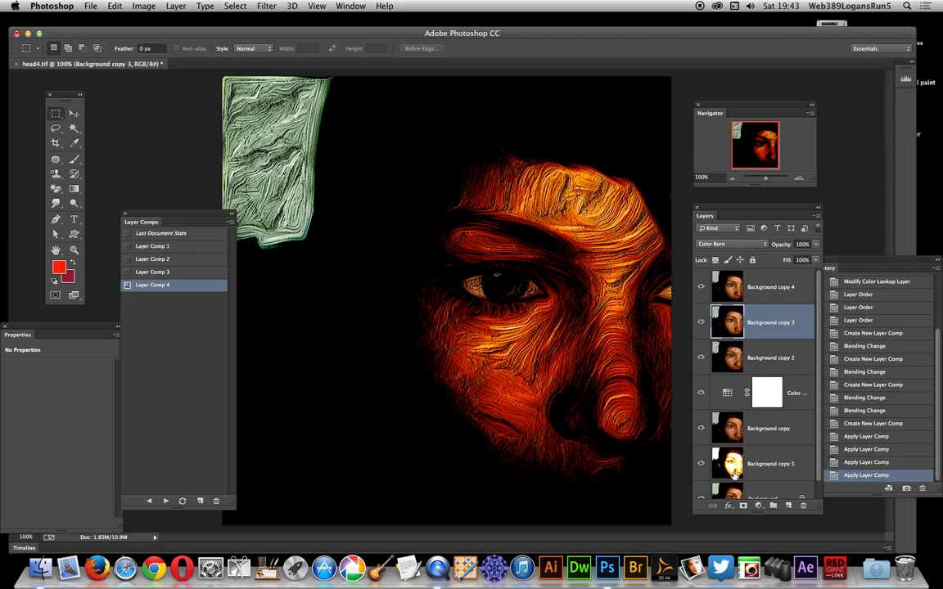
mouse_move(745, 419)
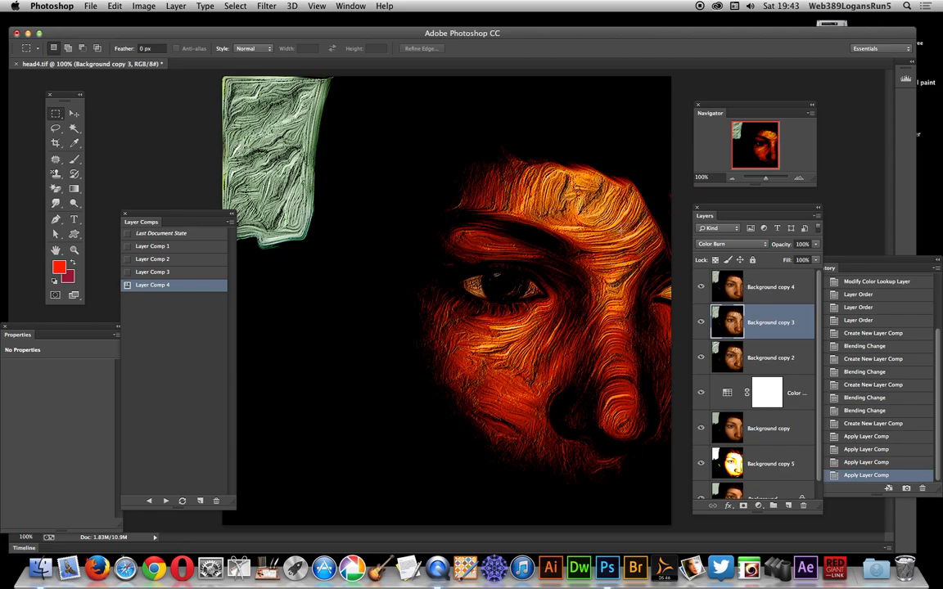
mouse_move(209, 260)
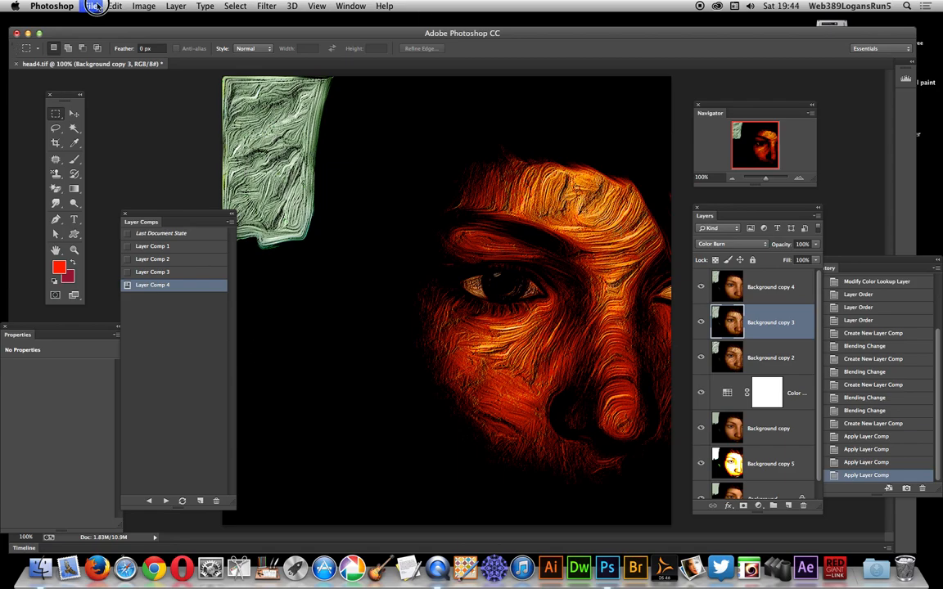
- Reach the File > Scripts submenu with Layer Comps to Files highlighted
left_click(101, 7)
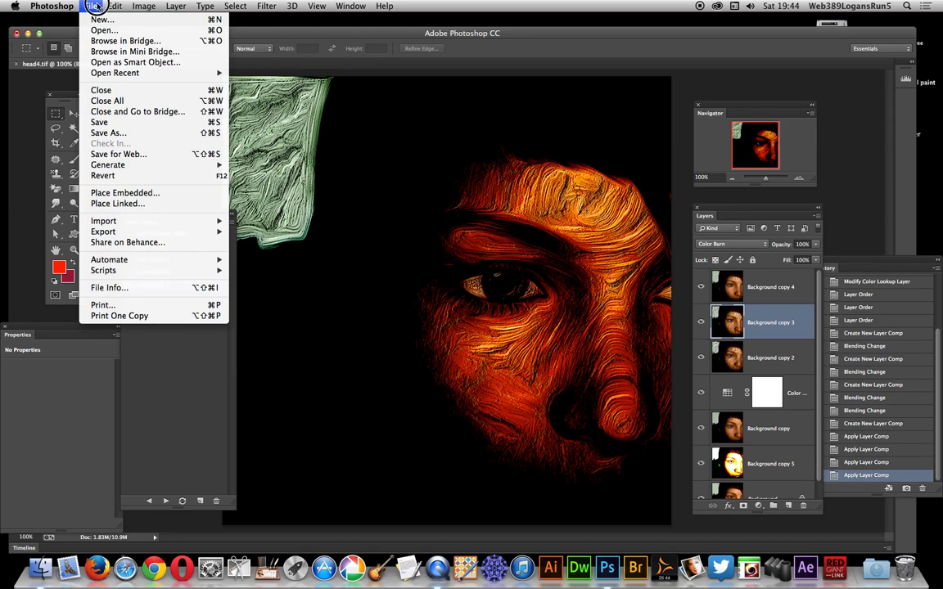
mouse_move(103, 270)
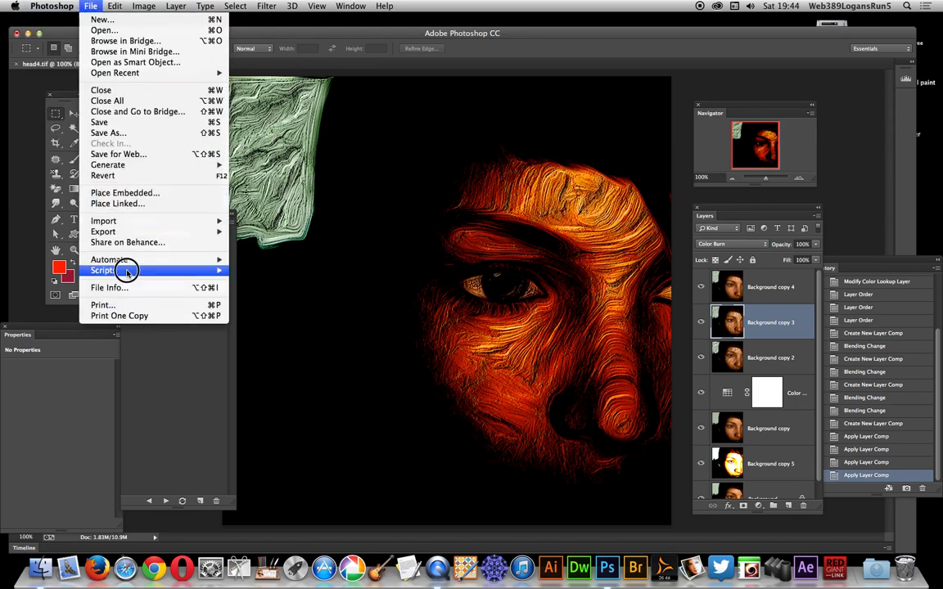
left_click(105, 270)
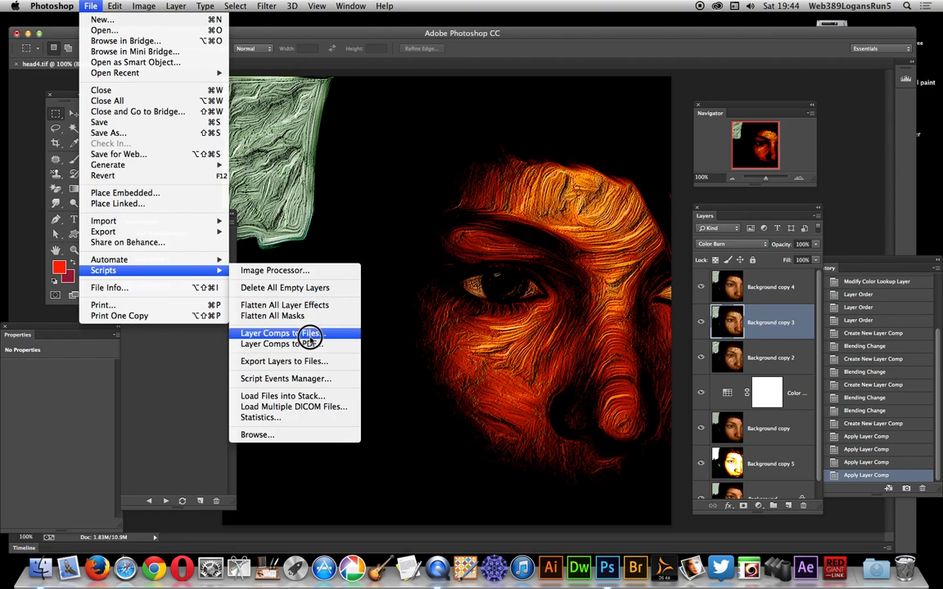
mouse_move(309, 343)
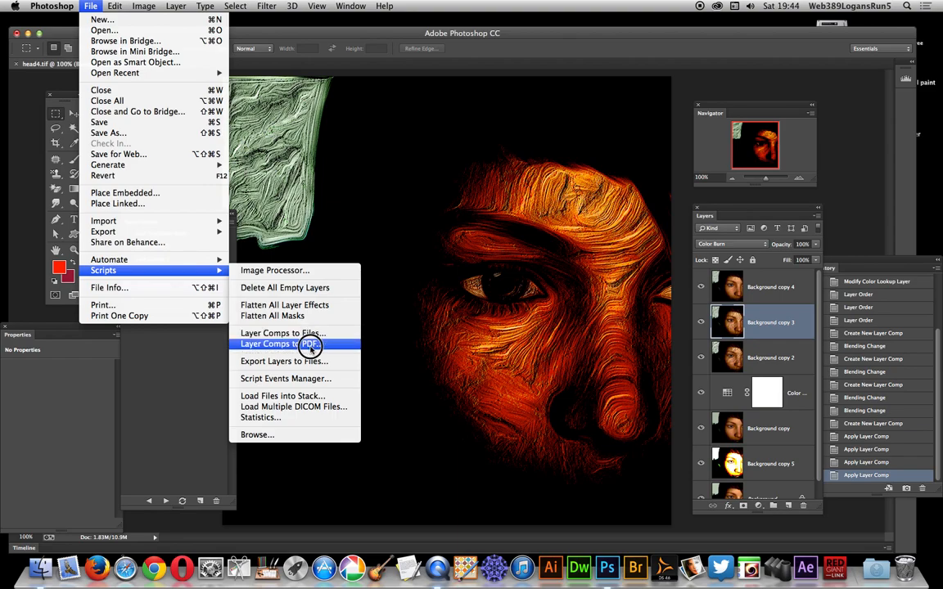
mouse_move(424, 411)
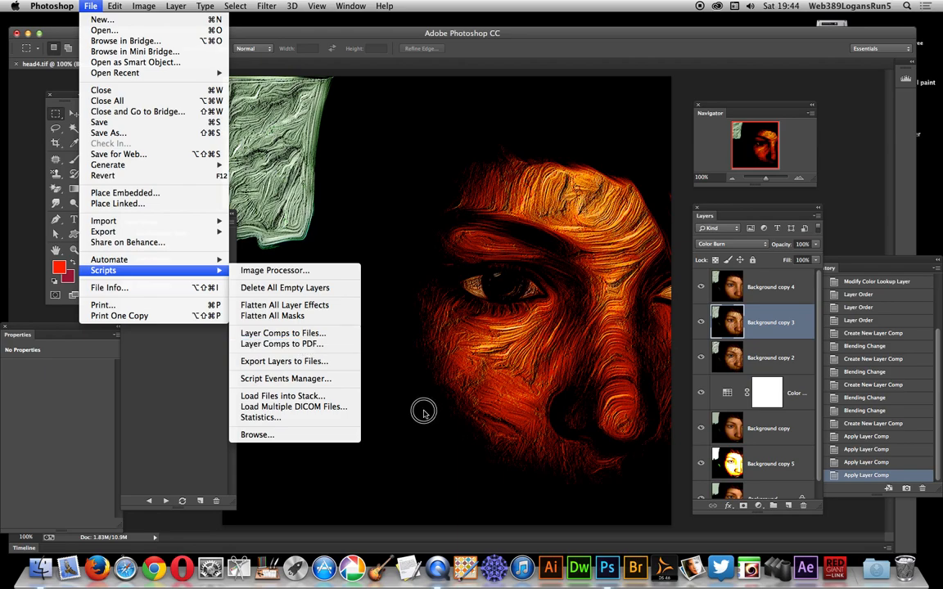